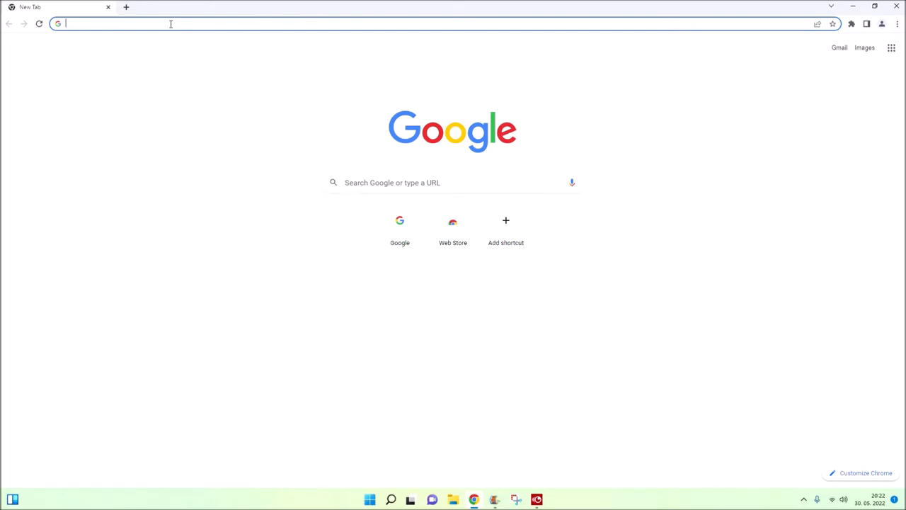
Step: Search 'gigabyte x470 ultra gaming' and open the English user's manual PDF from Gigabyte's support page
{"action": "type", "text": "gigabyte x470 ultra gaming"}
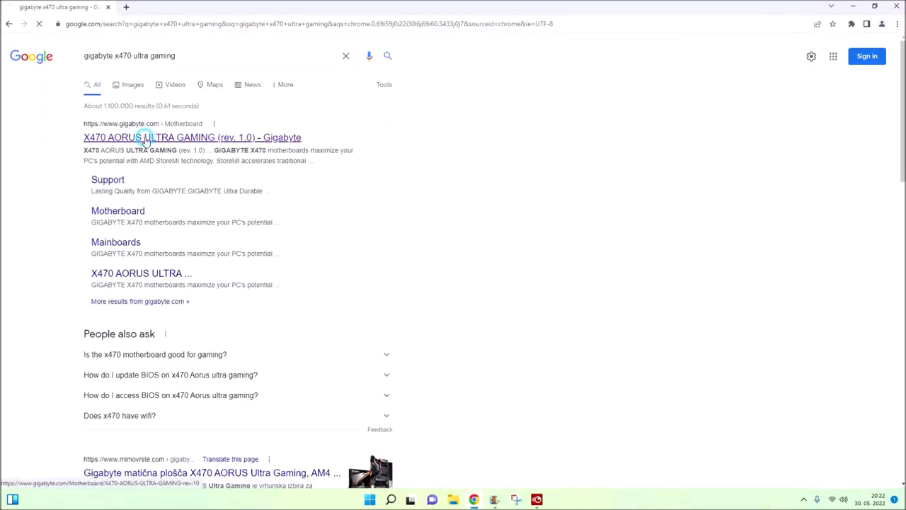
{"action": "left_click", "coordinate": [192, 138]}
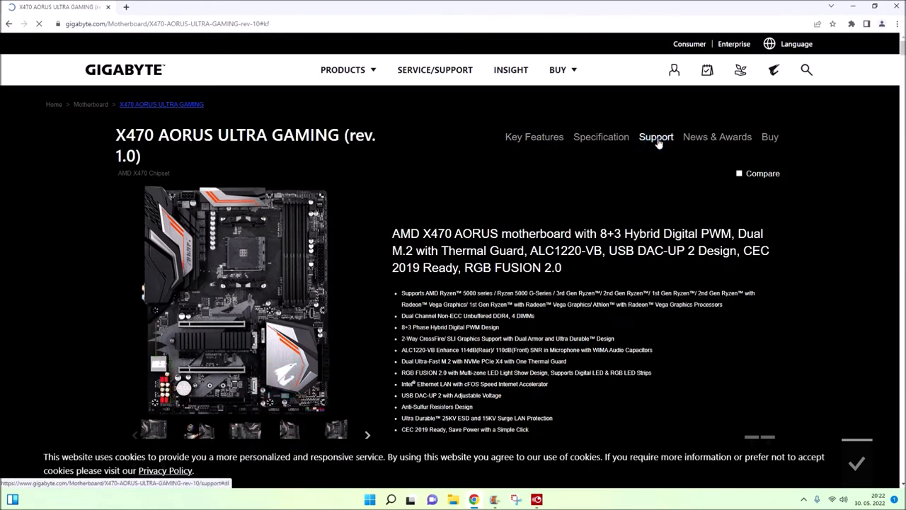
{"action": "left_click", "coordinate": [656, 136]}
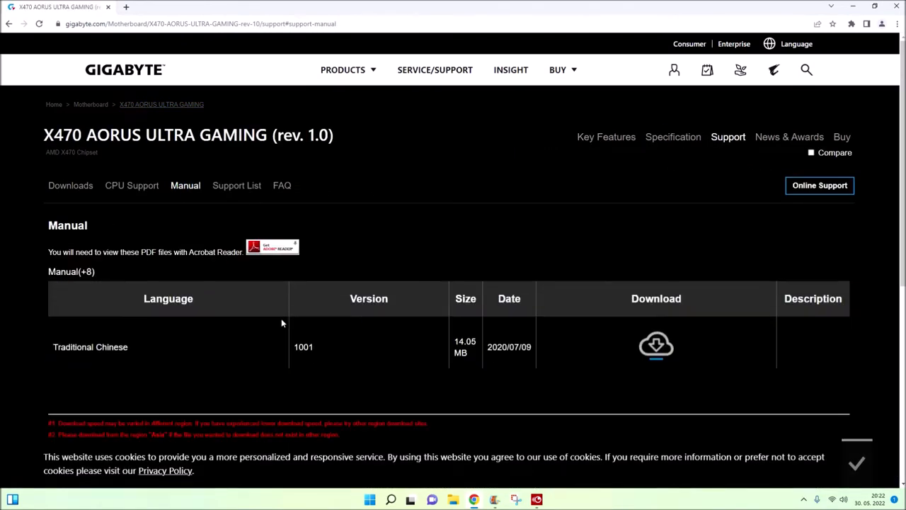
{"action": "left_click", "coordinate": [655, 344]}
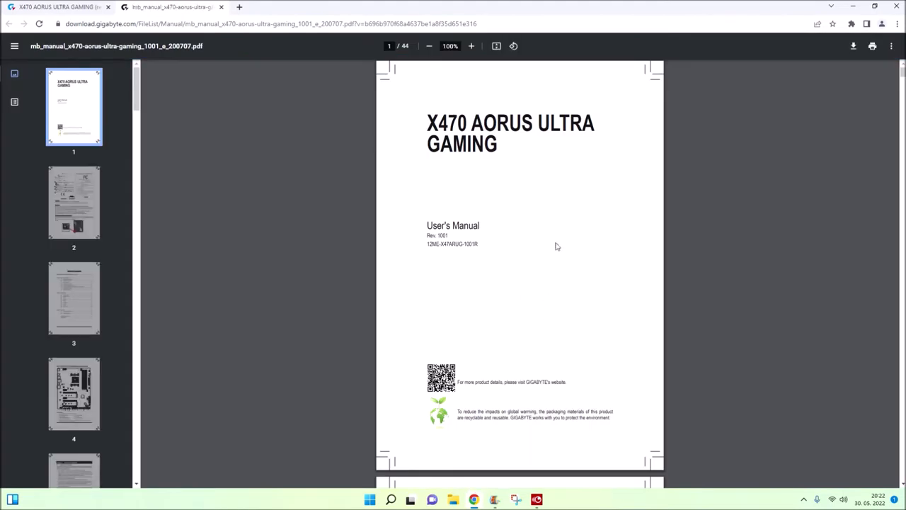
Step: Scroll the manual to page 8, showing the BIOS entry 'Use of licensed AMI UEFI BIOS'
{"action": "scroll", "scroll_direction": "down", "scroll_amount": 3}
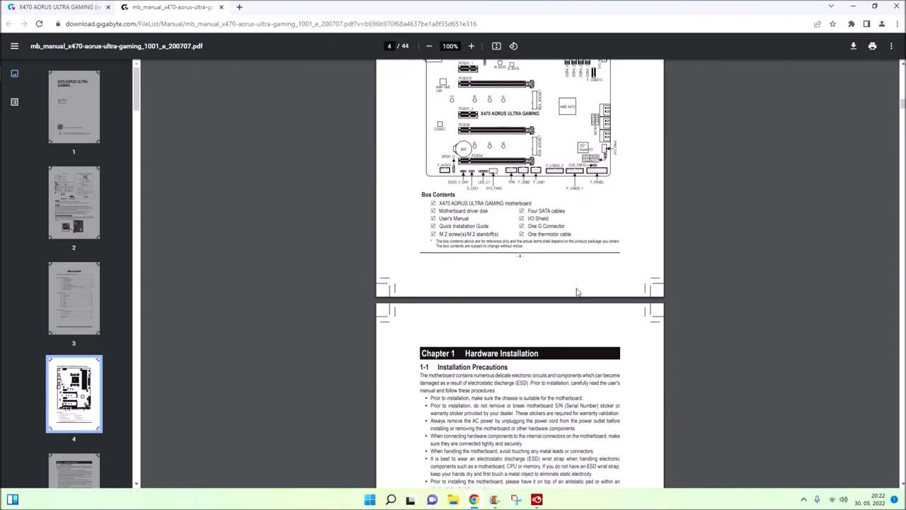
{"action": "scroll", "scroll_direction": "down", "scroll_amount": 3}
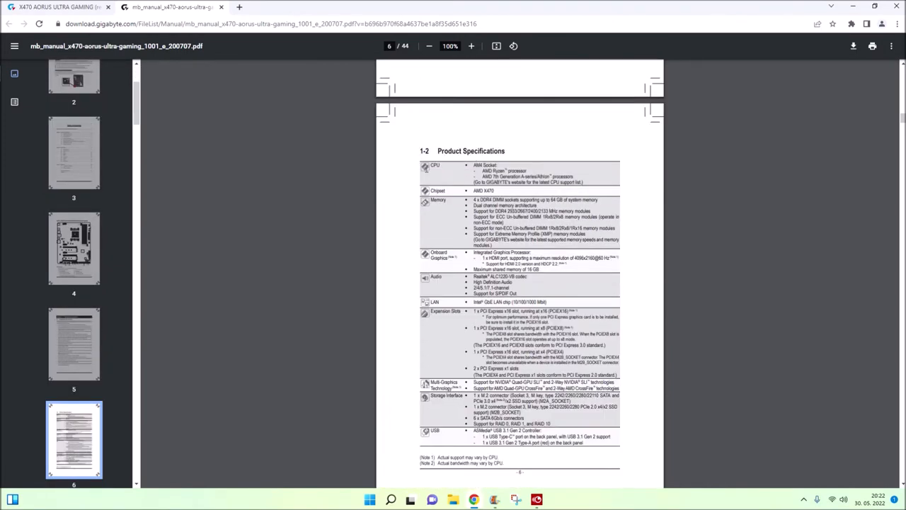
{"action": "scroll", "scroll_direction": "down", "scroll_amount": 3}
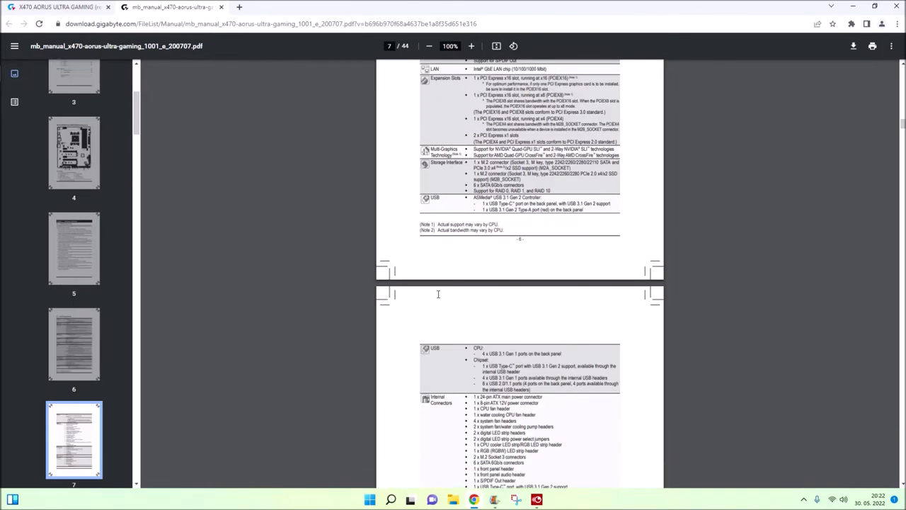
{"action": "scroll", "scroll_direction": "down", "scroll_amount": 3}
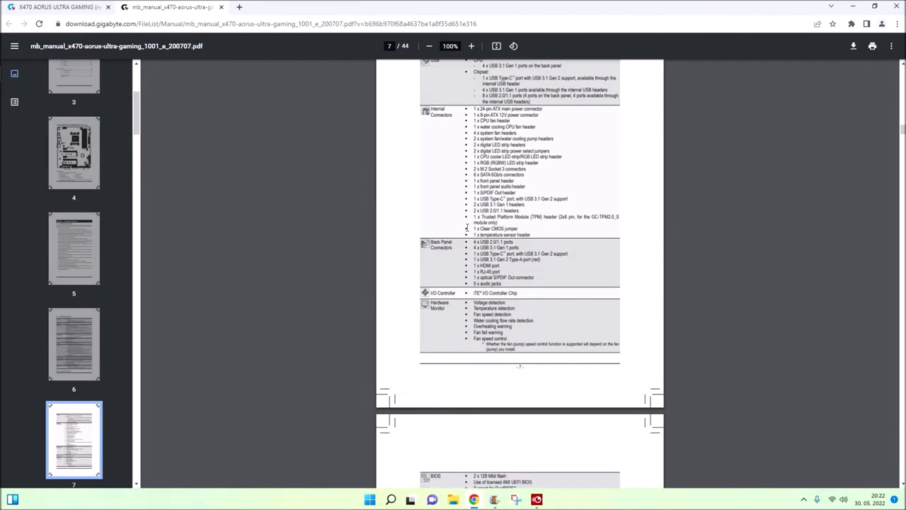
{"action": "scroll", "scroll_direction": "down", "scroll_amount": 3}
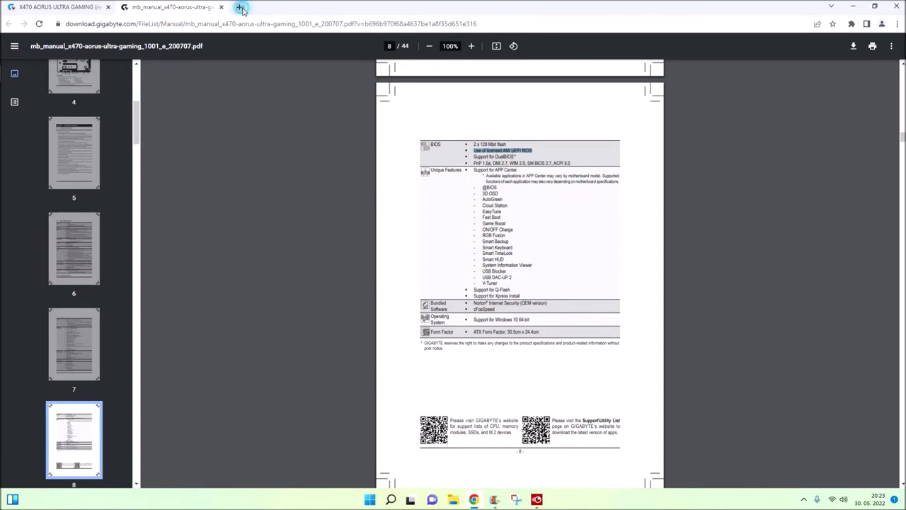
Step: In a new tab, search 'ami beep codes' and open Computer Hope's POST and beep codes page
{"action": "left_click", "coordinate": [242, 8]}
{"action": "type", "text": "am"}
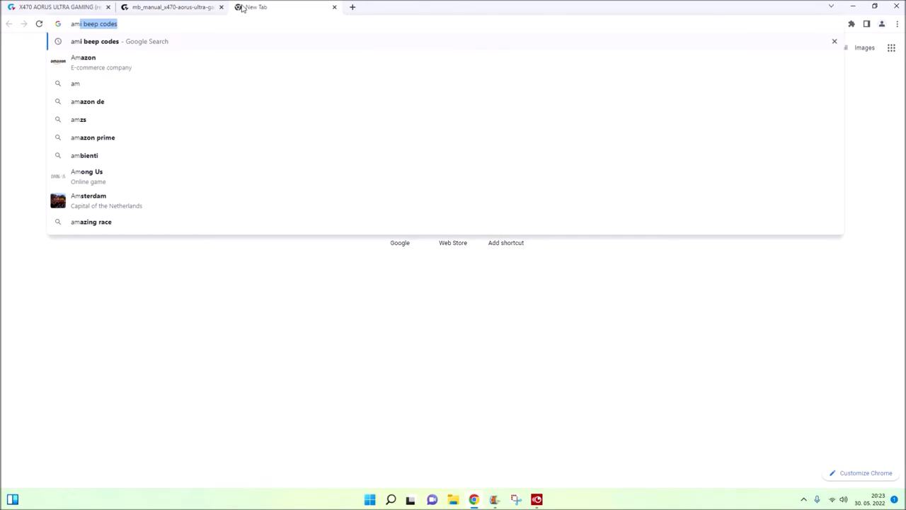
{"action": "key", "text": "Return"}
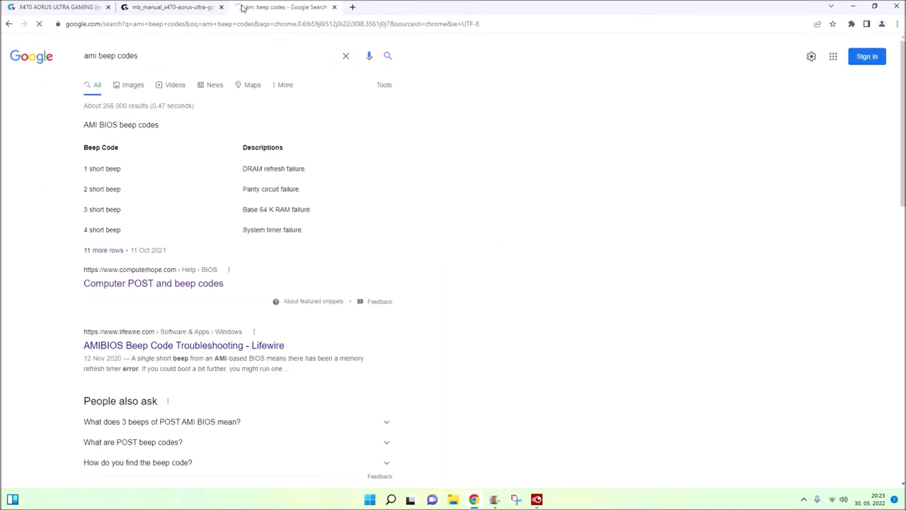
{"action": "mouse_move", "coordinate": [153, 284]}
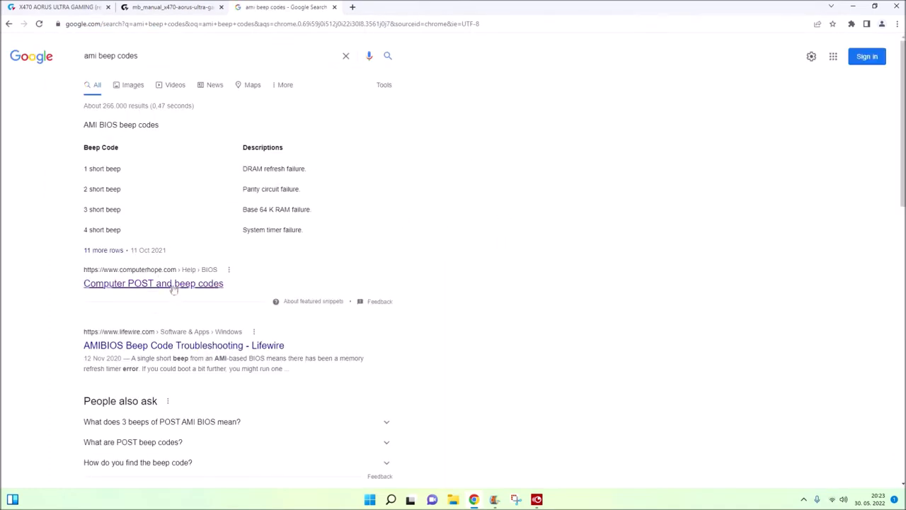
{"action": "left_click", "coordinate": [152, 283]}
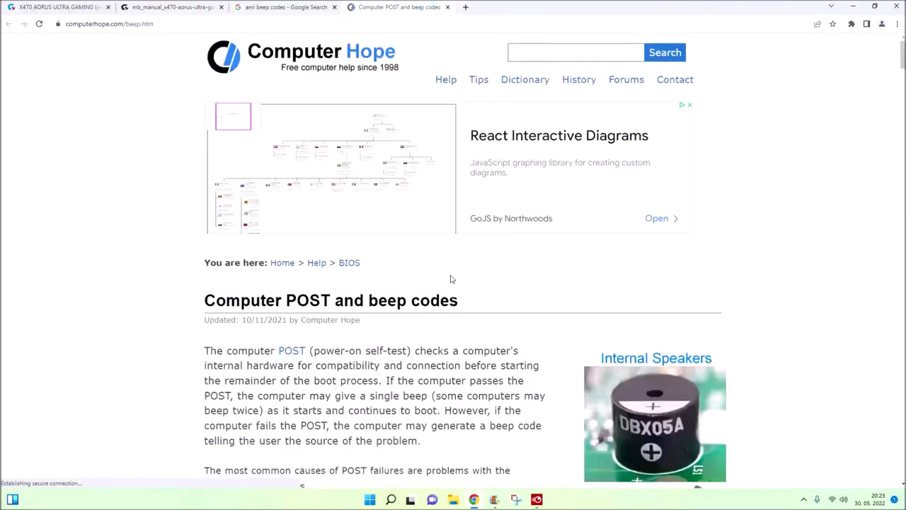
Step: Scroll to the AMI BIOS beep codes table, from DRAM refresh failure to two-tone siren
{"action": "scroll", "scroll_direction": "down", "scroll_amount": 3}
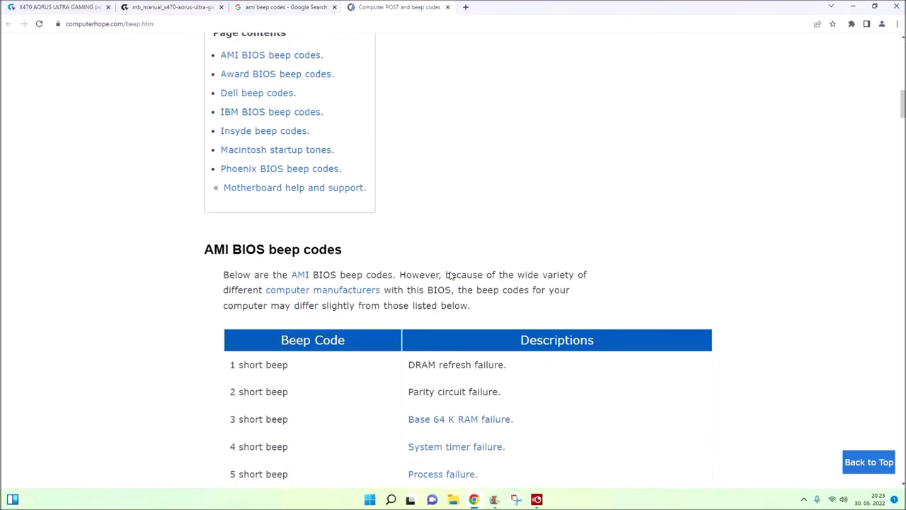
{"action": "scroll", "scroll_direction": "down", "scroll_amount": 3}
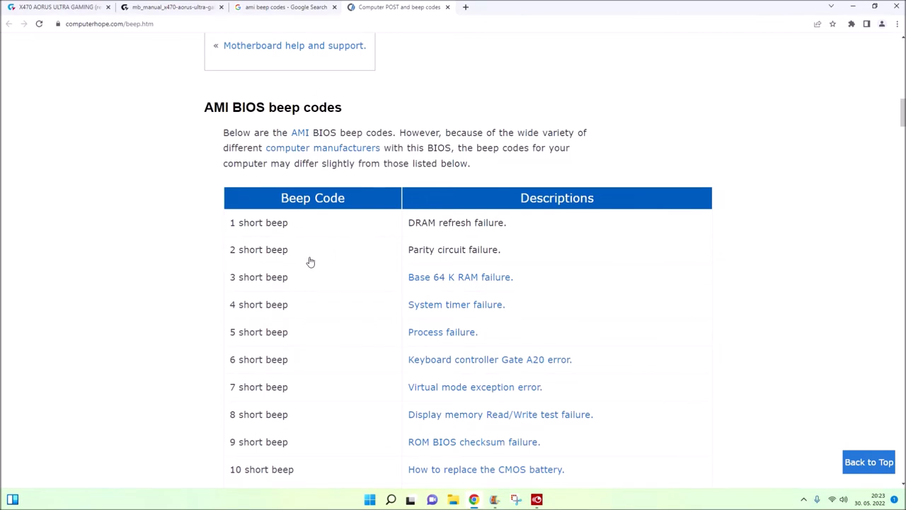
{"action": "mouse_move", "coordinate": [463, 259]}
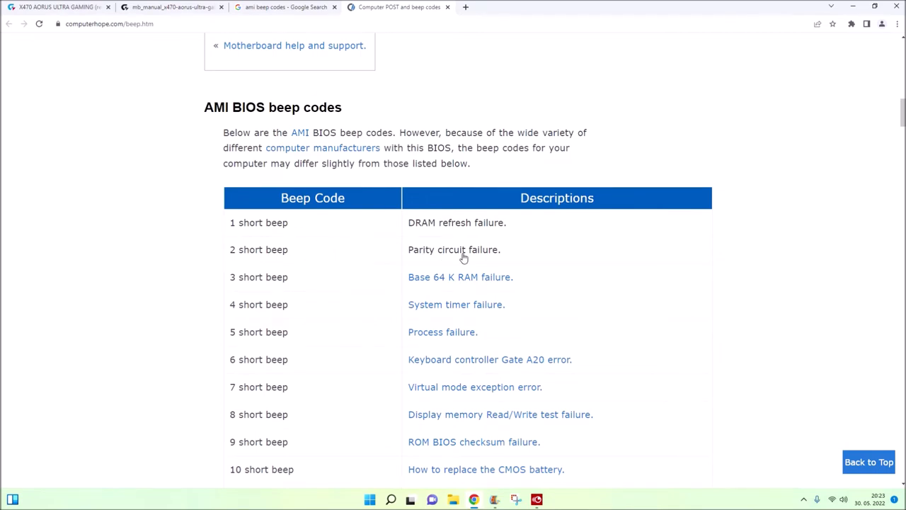
{"action": "mouse_move", "coordinate": [500, 258]}
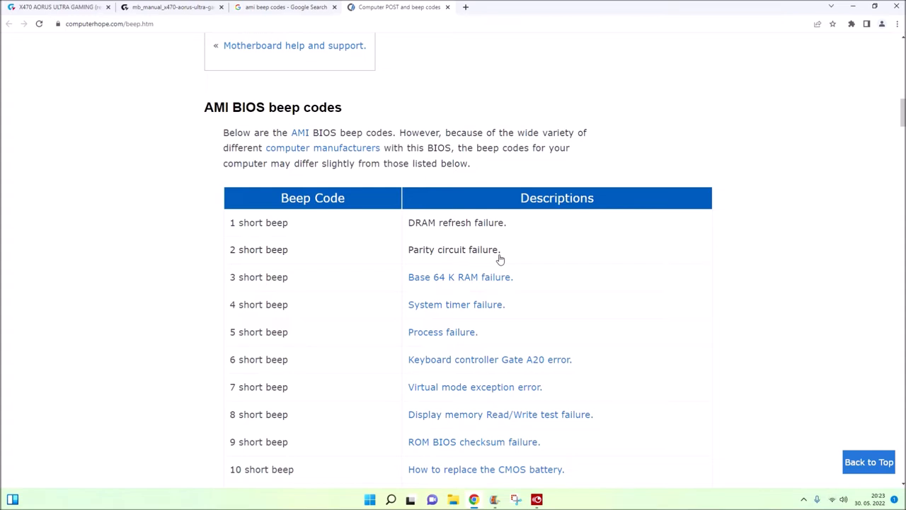
{"action": "mouse_move", "coordinate": [512, 257]}
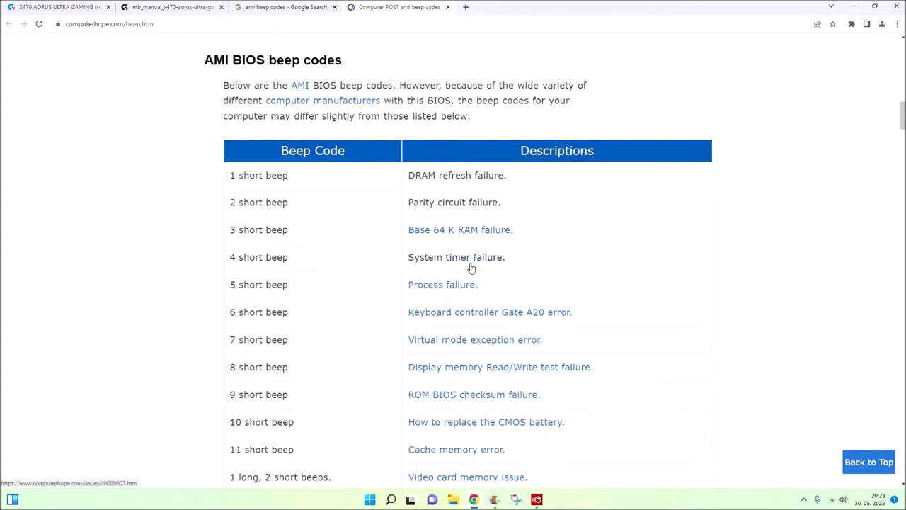
{"action": "mouse_move", "coordinate": [495, 266]}
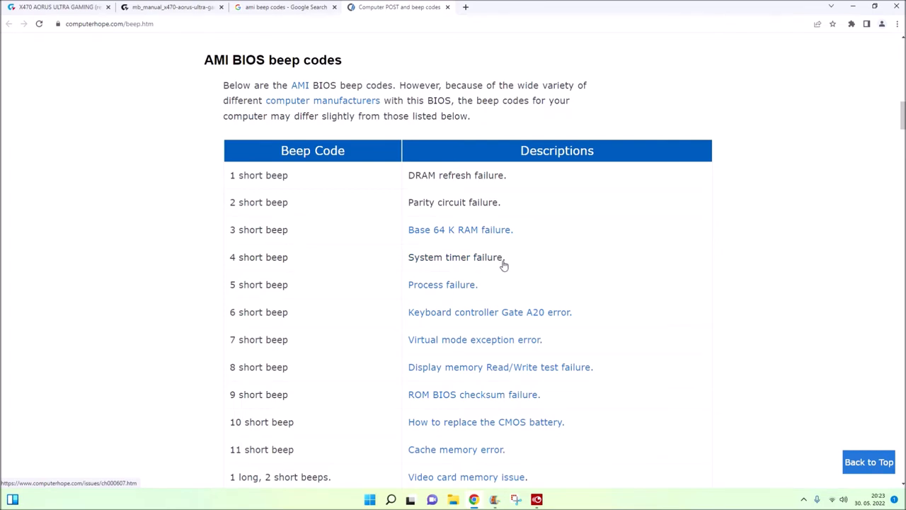
{"action": "scroll", "scroll_direction": "down", "scroll_amount": 3}
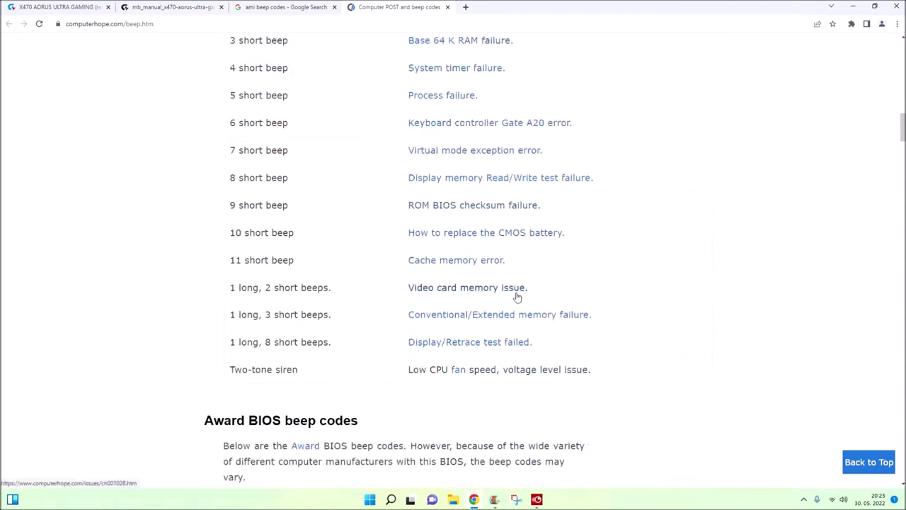
{"action": "scroll", "scroll_direction": "down", "scroll_amount": 3}
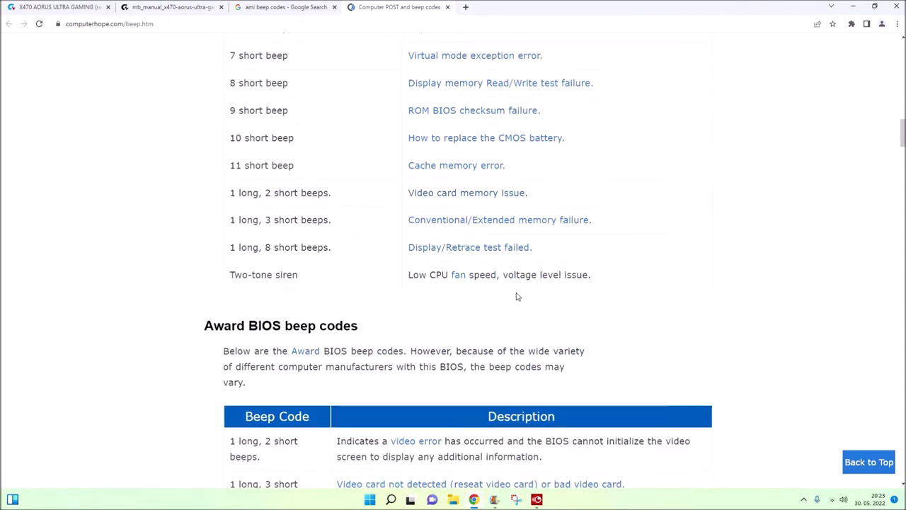
{"action": "scroll", "scroll_direction": "up", "scroll_amount": 3}
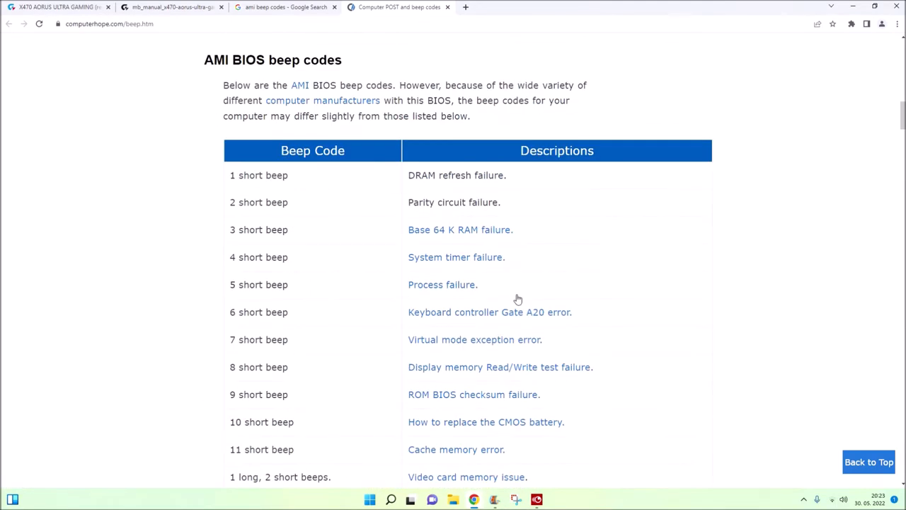
{"action": "mouse_move", "coordinate": [371, 44]}
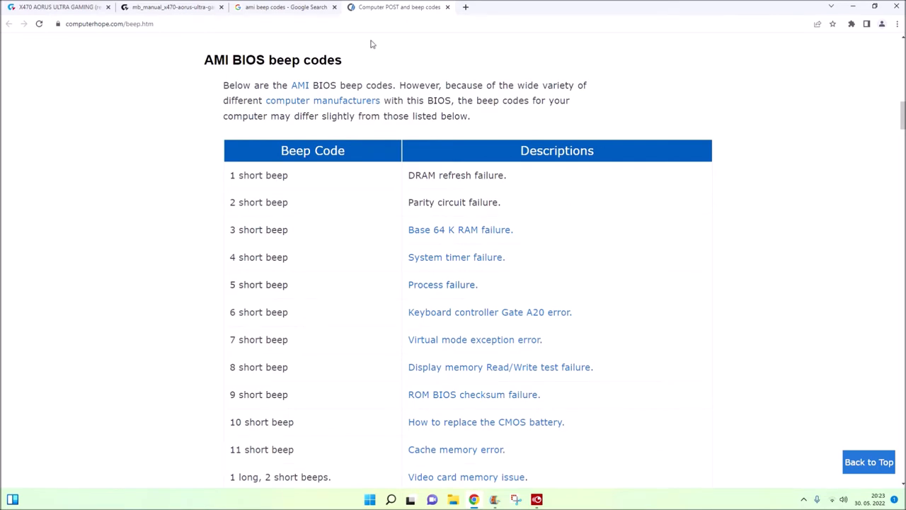
{"action": "mouse_move", "coordinate": [434, 208]}
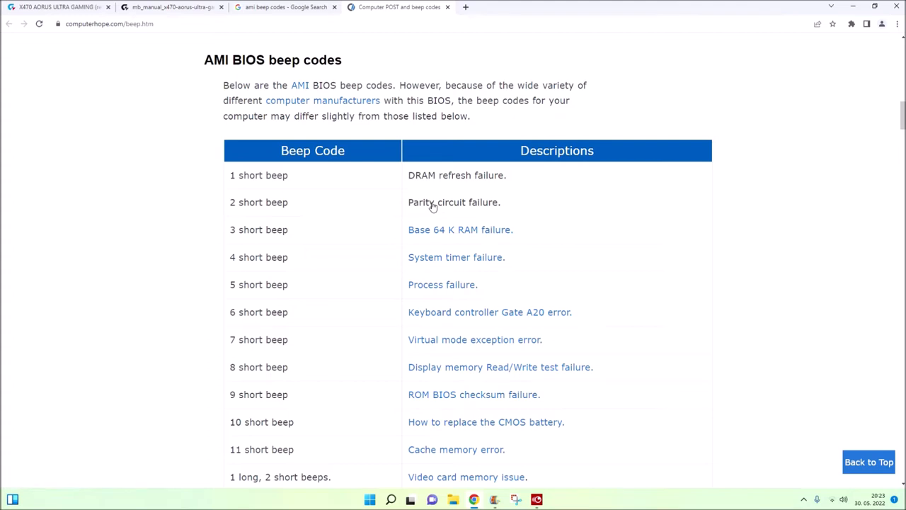
{"action": "mouse_move", "coordinate": [452, 207]}
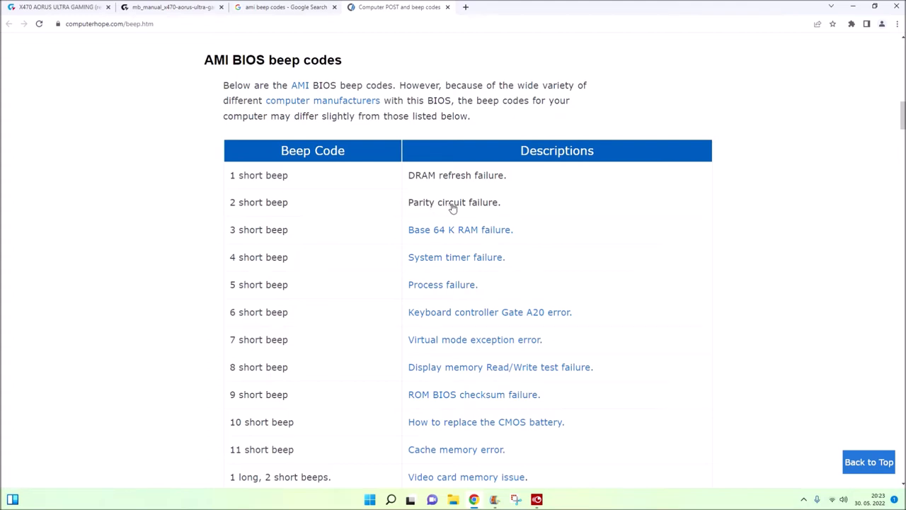
{"action": "mouse_move", "coordinate": [381, 215]}
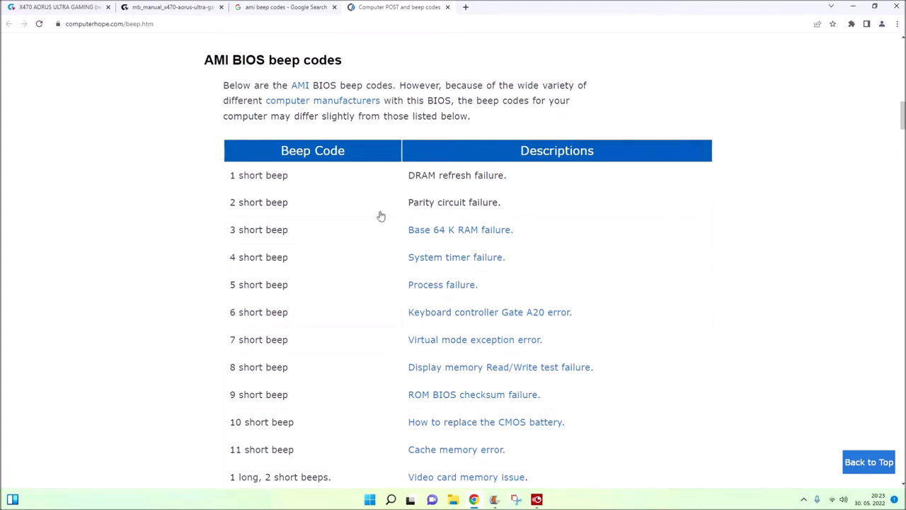
{"action": "mouse_move", "coordinate": [289, 248]}
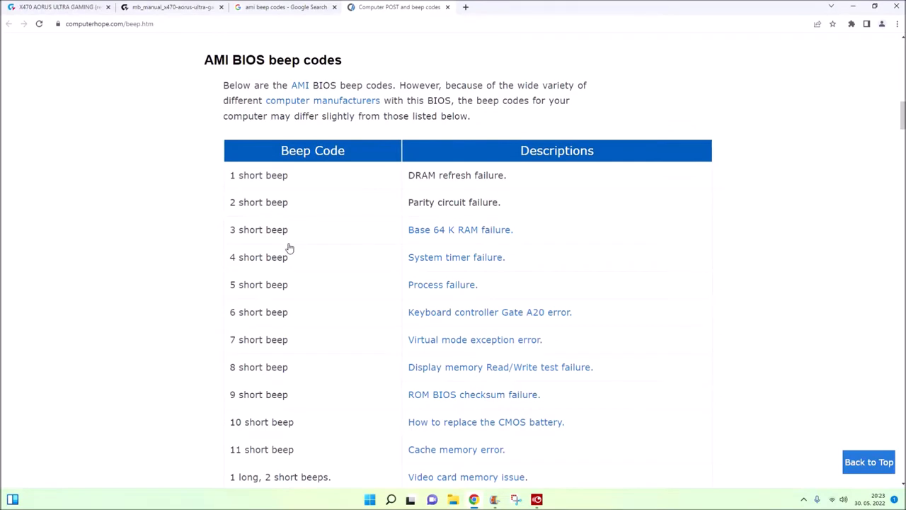
{"action": "mouse_move", "coordinate": [450, 264]}
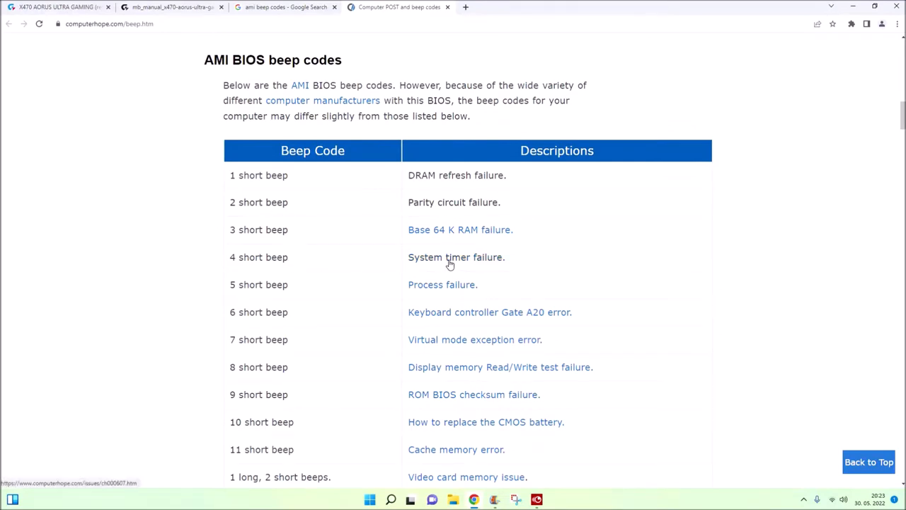